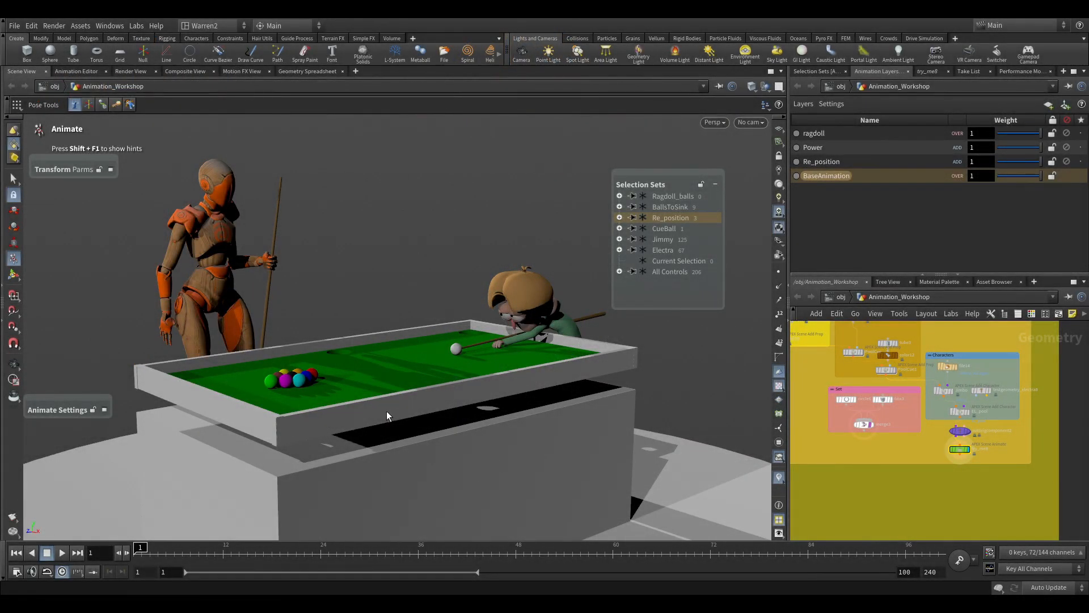
pyautogui.moveTo(313, 470)
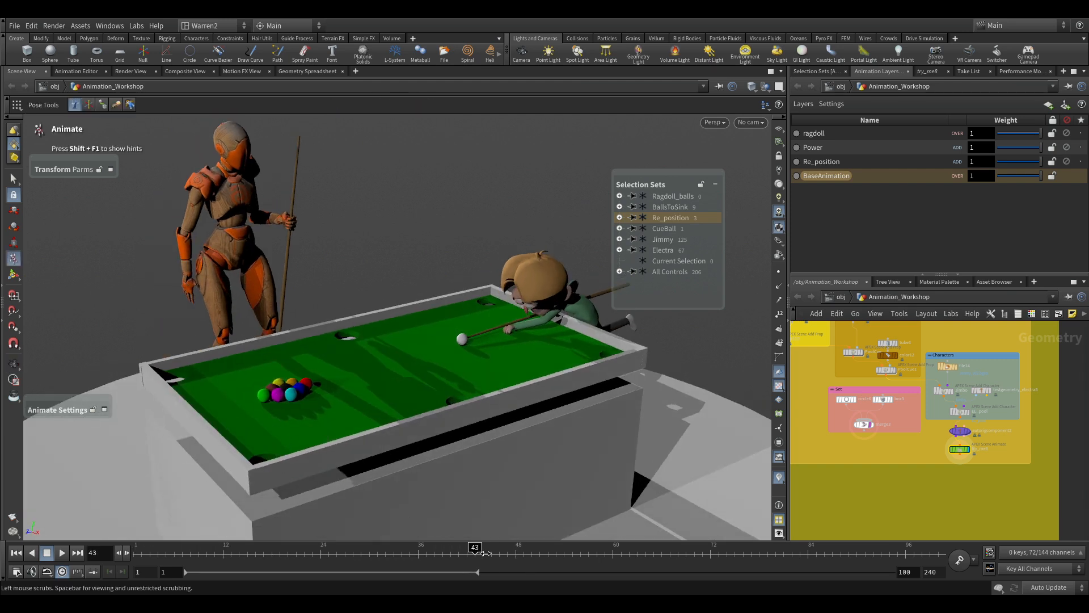
# Scrub and play through the break to review the ball scatter, returning to the racked frame.
pyautogui.moveTo(474, 547); pyautogui.dragTo(637, 547)
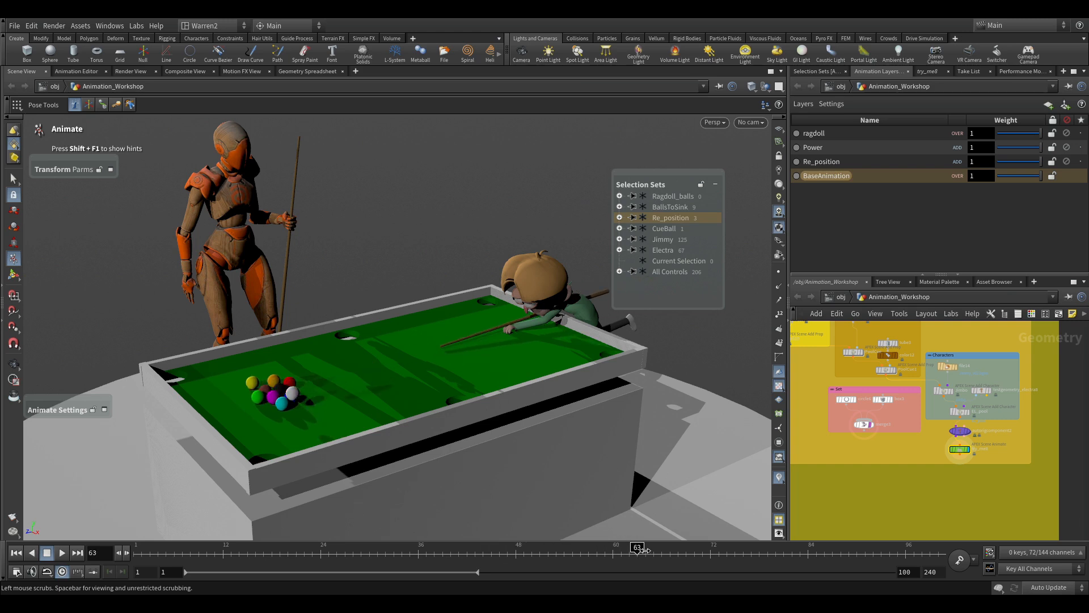
pyautogui.moveTo(638, 547); pyautogui.dragTo(563, 547)
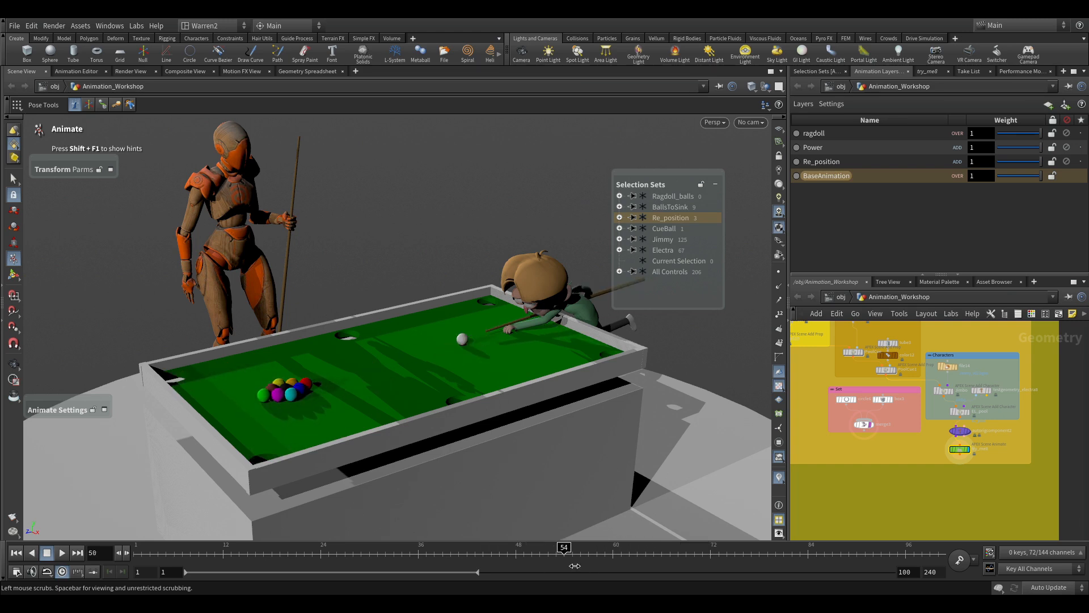
pyautogui.moveTo(564, 547); pyautogui.dragTo(621, 547)
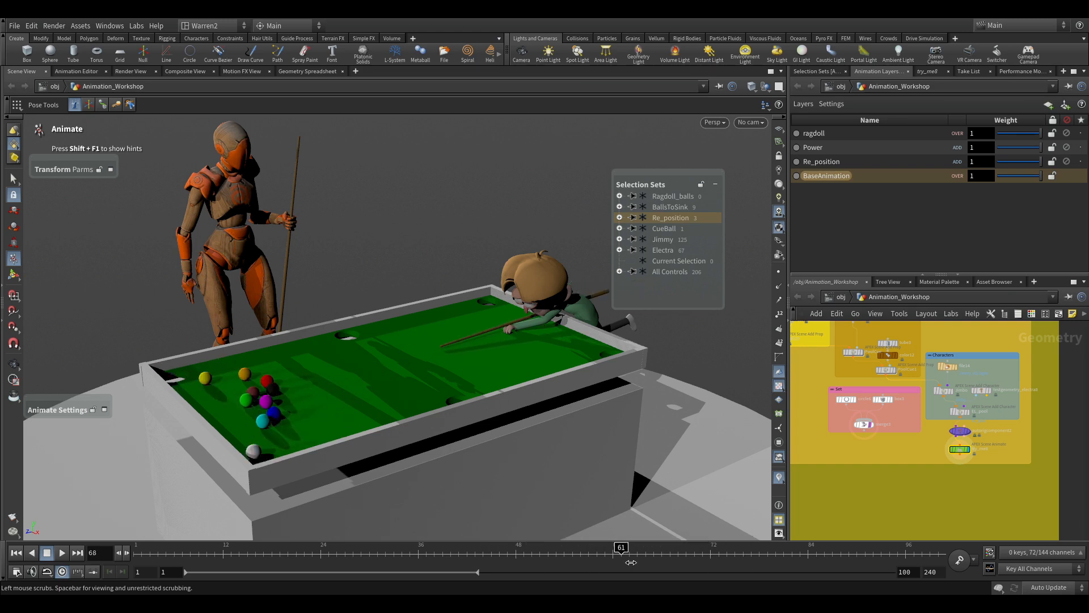
pyautogui.click(61, 553)
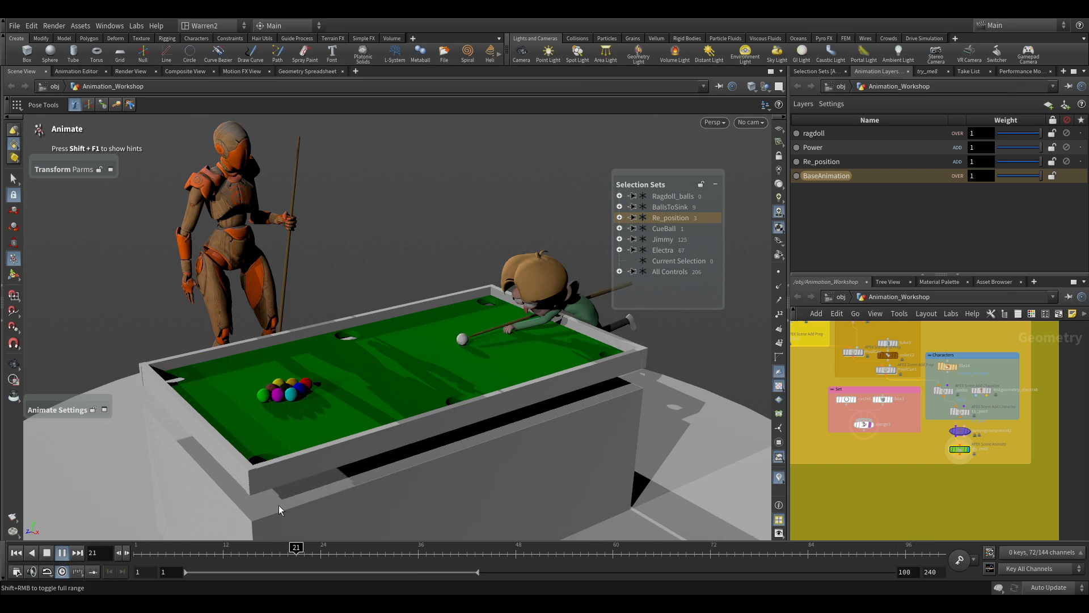
pyautogui.moveTo(296, 547); pyautogui.dragTo(686, 547)
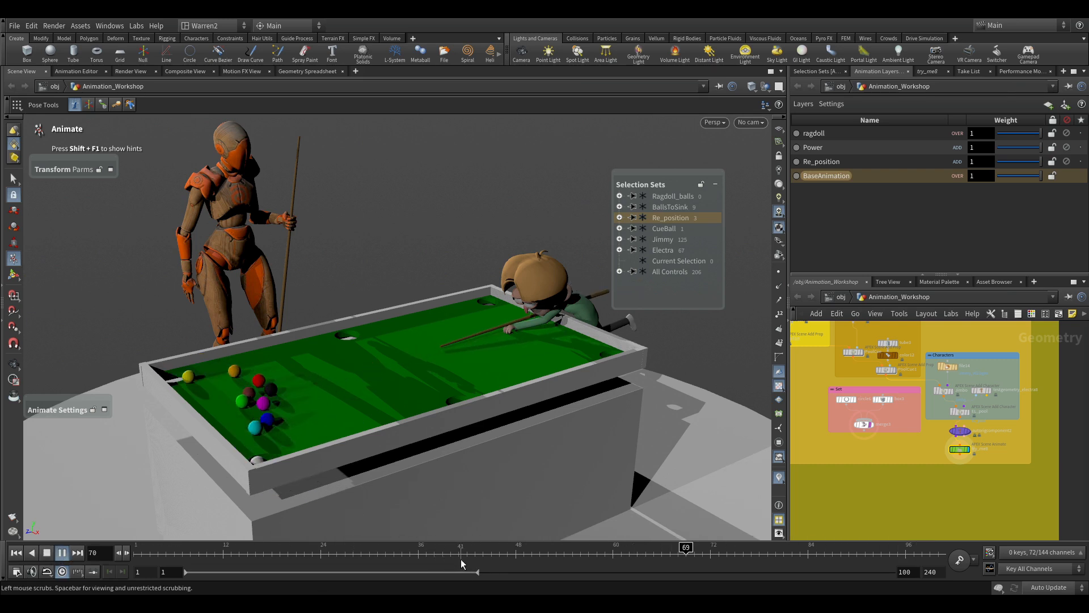
pyautogui.moveTo(685, 547); pyautogui.dragTo(262, 547)
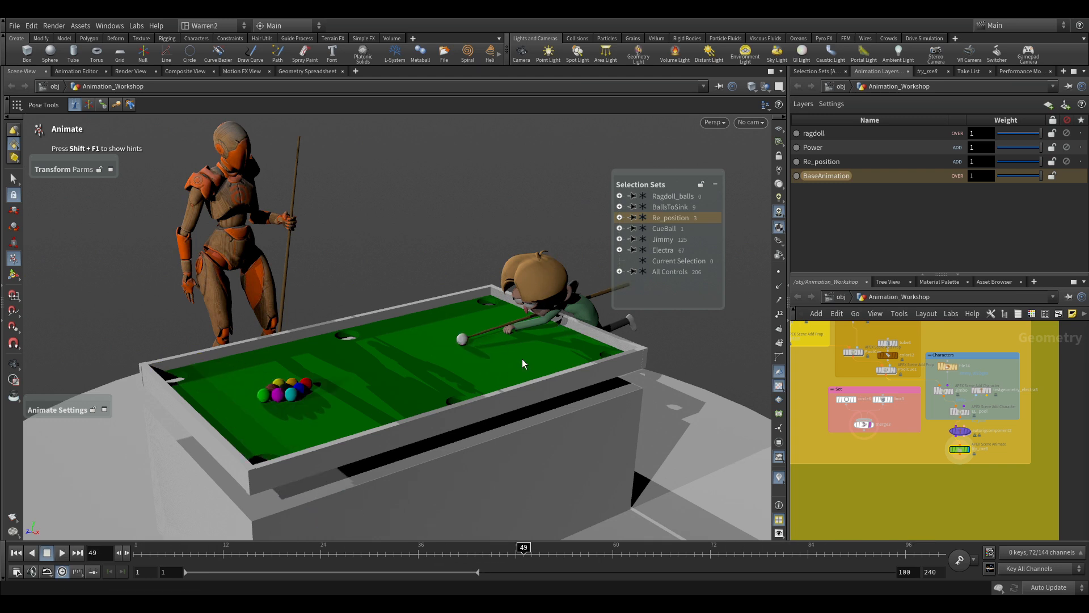
pyautogui.moveTo(525, 526)
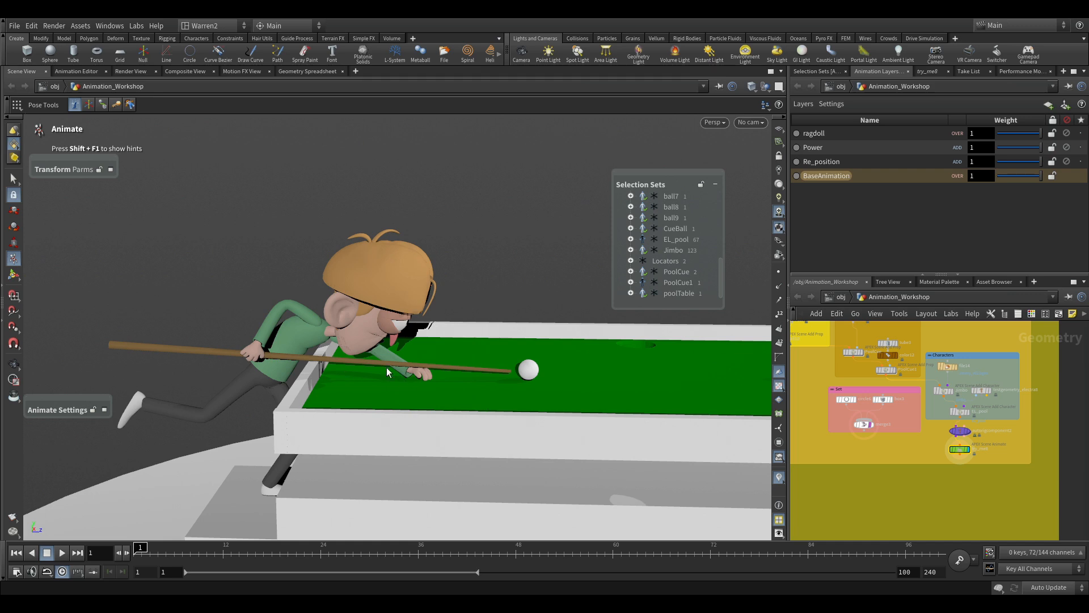
pyautogui.moveTo(240, 229)
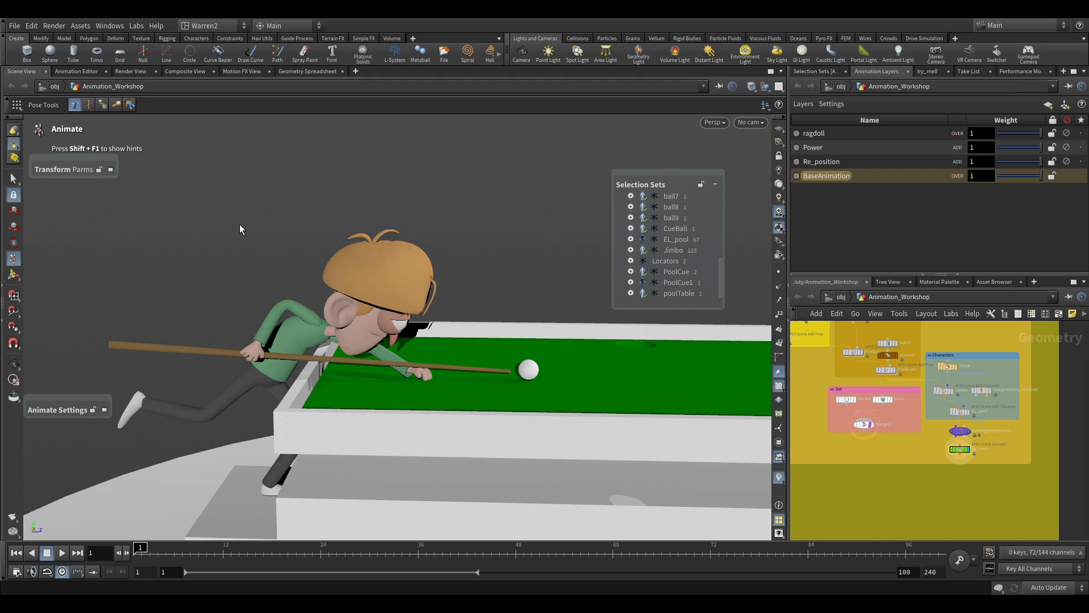
pyautogui.moveTo(468, 187)
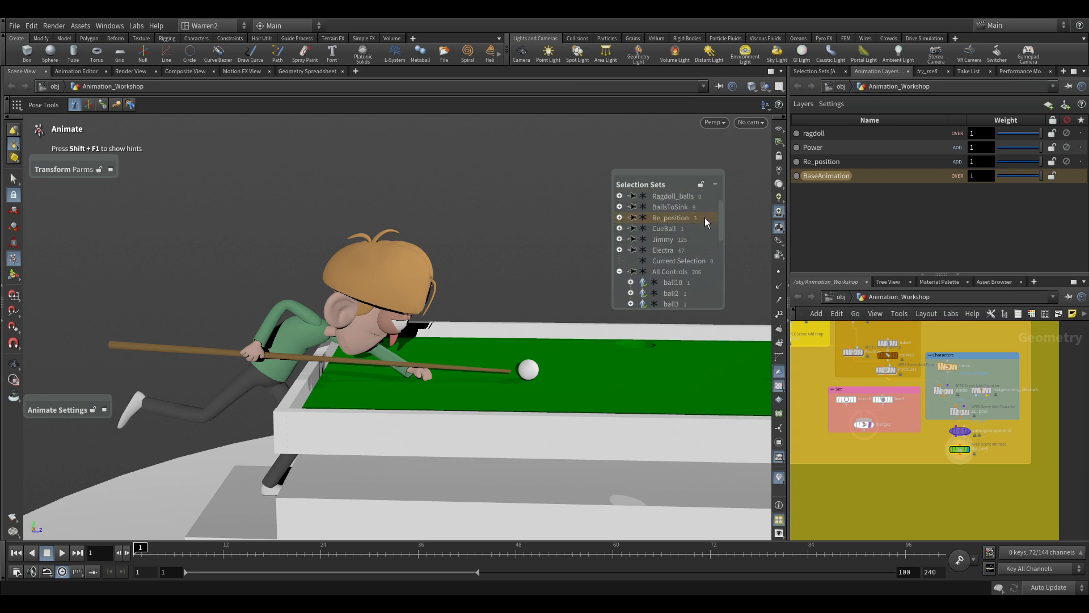
# Pick the repositioning controls, swing the cue's aim around the cue ball and lift the back hand higher.
pyautogui.click(620, 240)
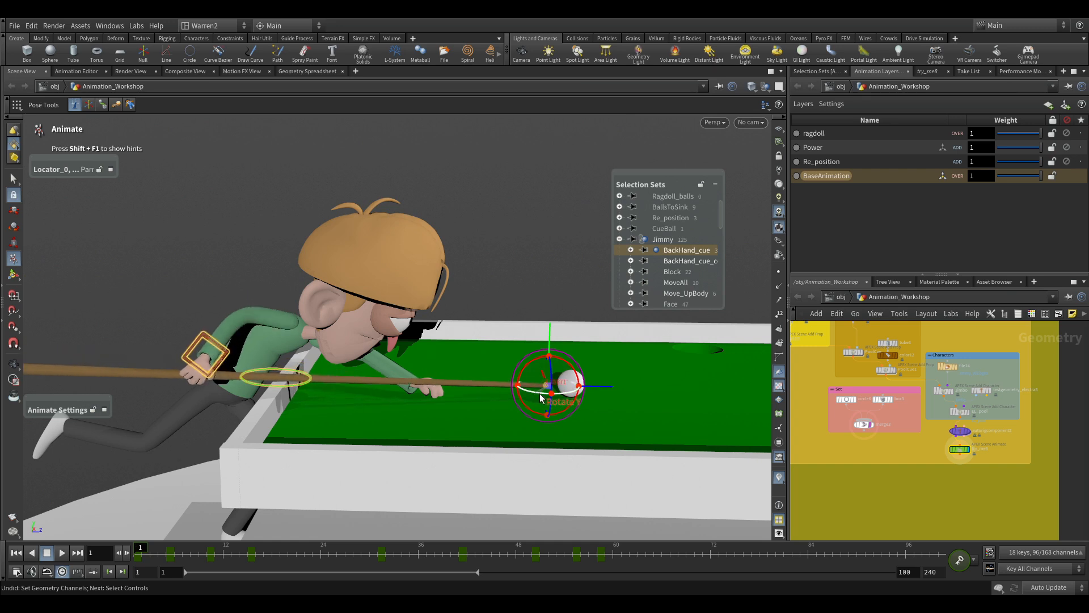
pyautogui.moveTo(546, 396); pyautogui.dragTo(550, 344)
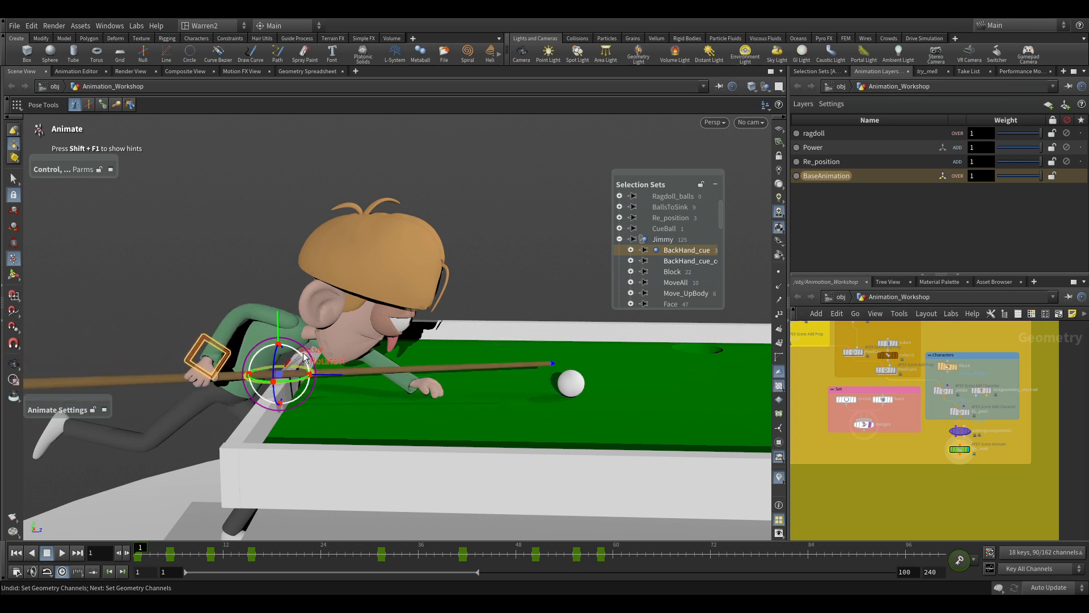
pyautogui.moveTo(305, 372); pyautogui.dragTo(209, 361)
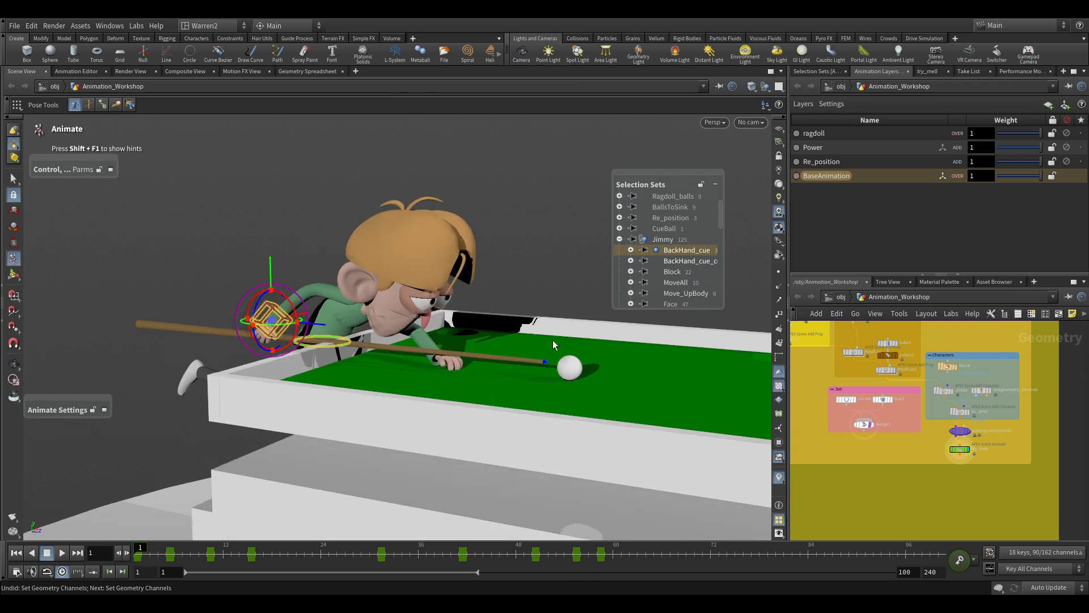
# Select the cue pivot at the cue ball and scrub forward to check the new aim as the cue strikes.
pyautogui.click(569, 366)
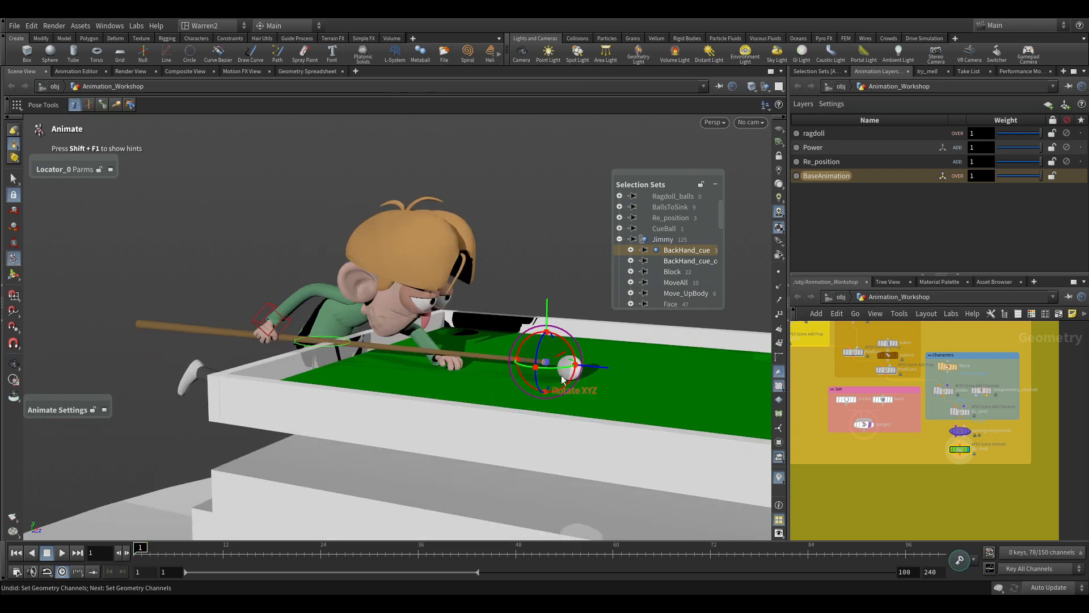
pyautogui.click(688, 250)
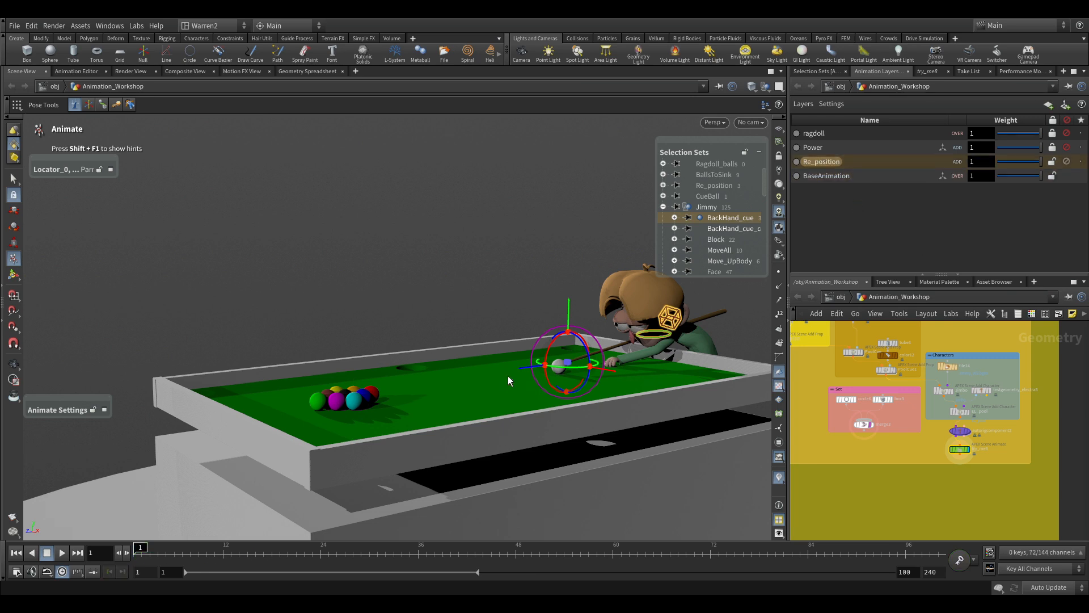
pyautogui.moveTo(478, 399)
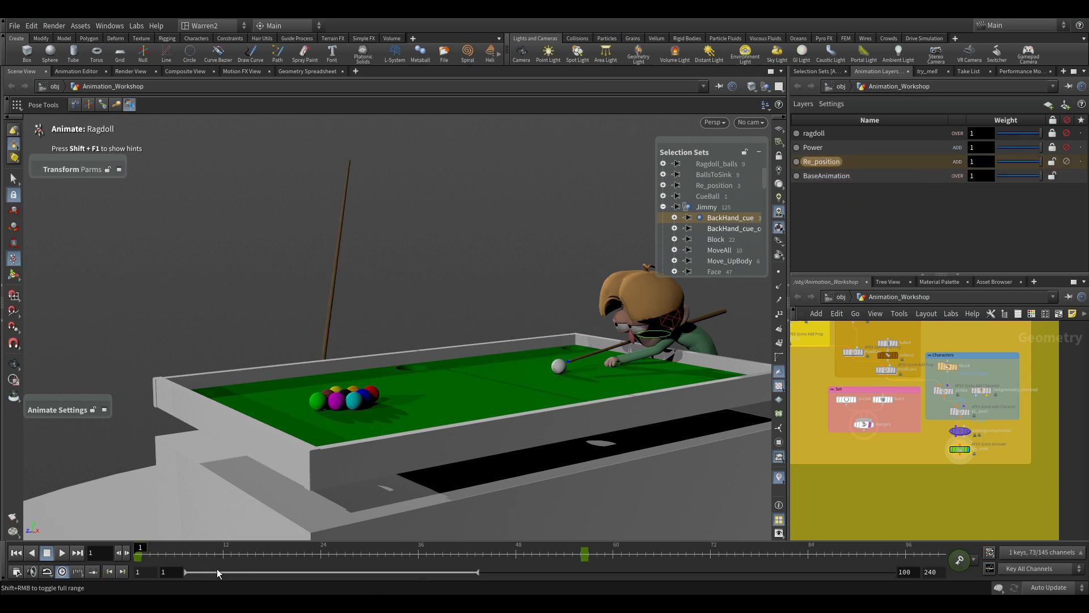
pyautogui.moveTo(138, 549); pyautogui.dragTo(262, 549)
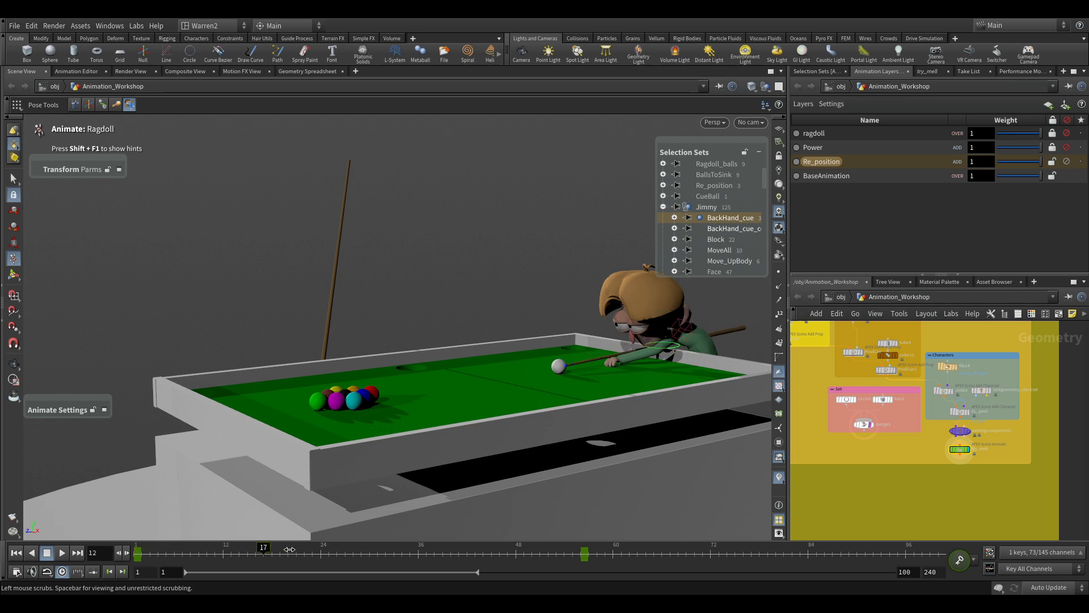
pyautogui.moveTo(262, 548); pyautogui.dragTo(140, 548)
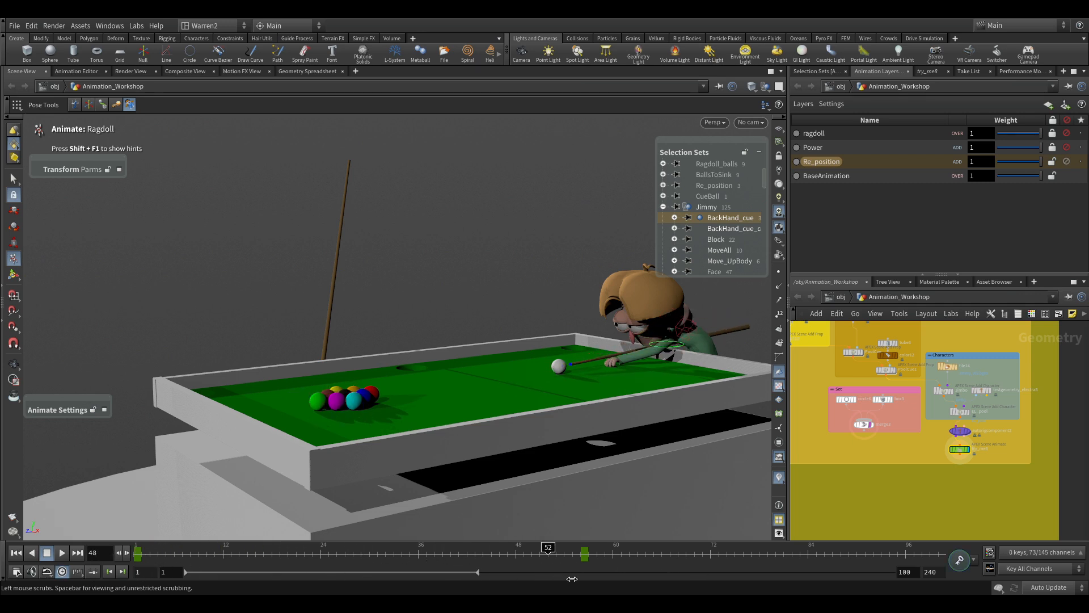
pyautogui.moveTo(547, 553); pyautogui.dragTo(708, 554)
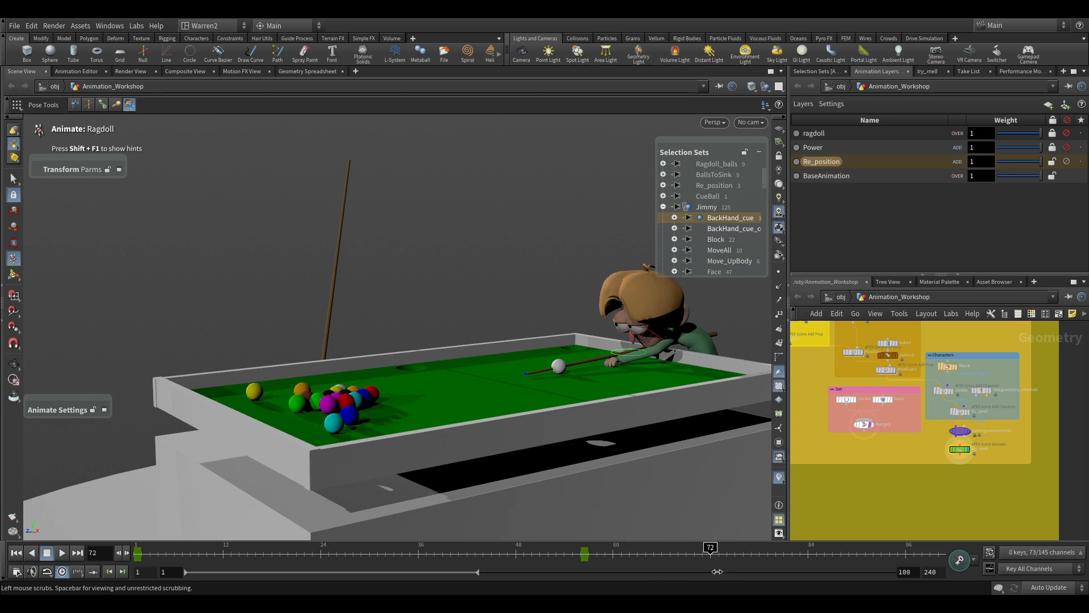
# Show the scene's selection sets list and rewind playback to the start of the shot.
pyautogui.click(816, 71)
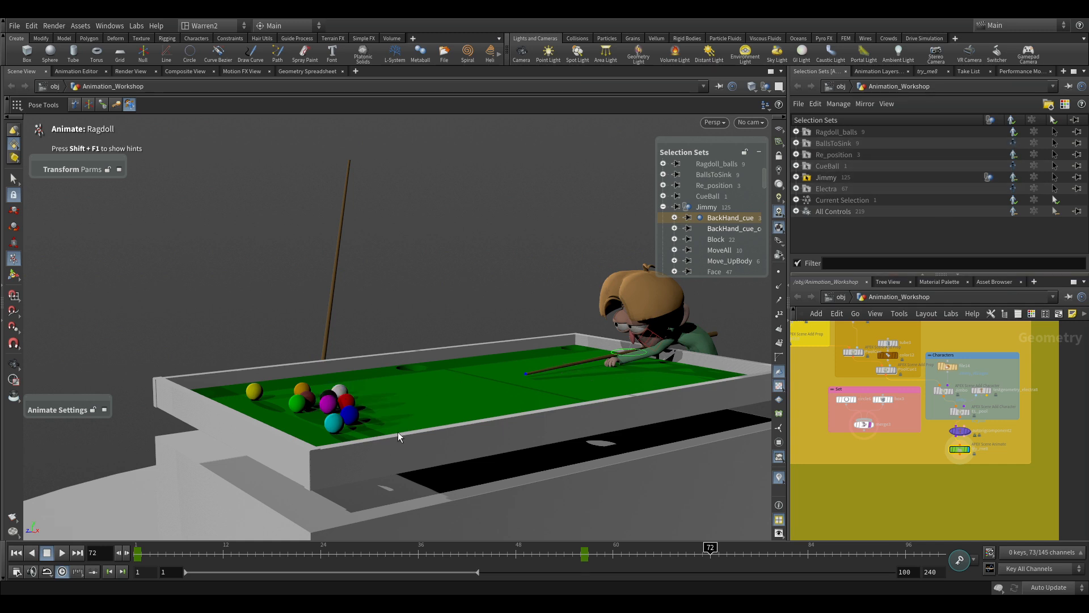
pyautogui.moveTo(710, 547); pyautogui.dragTo(394, 547)
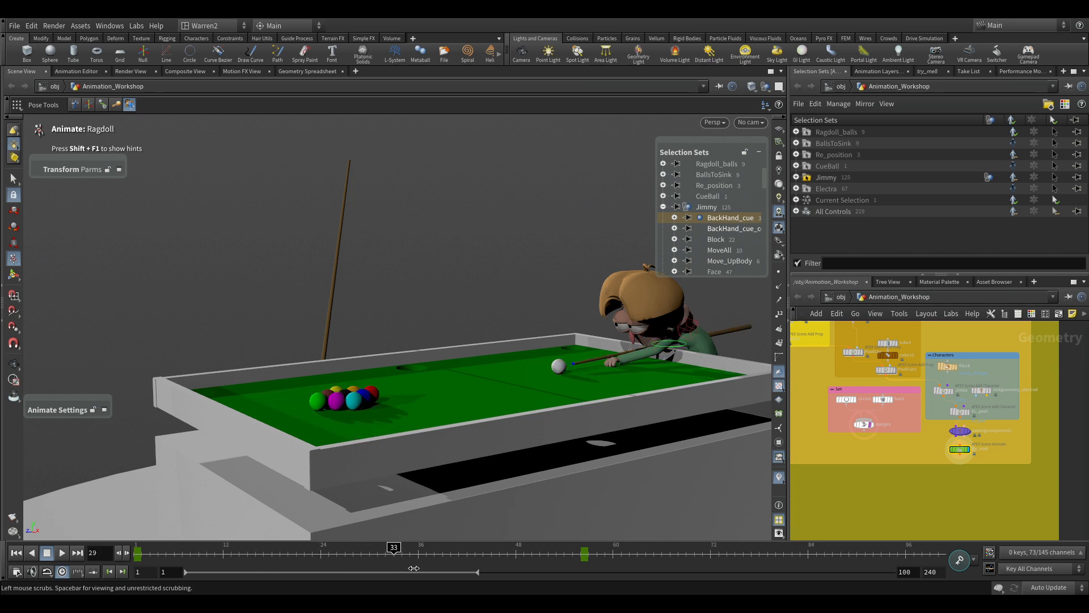
pyautogui.moveTo(394, 547); pyautogui.dragTo(402, 547)
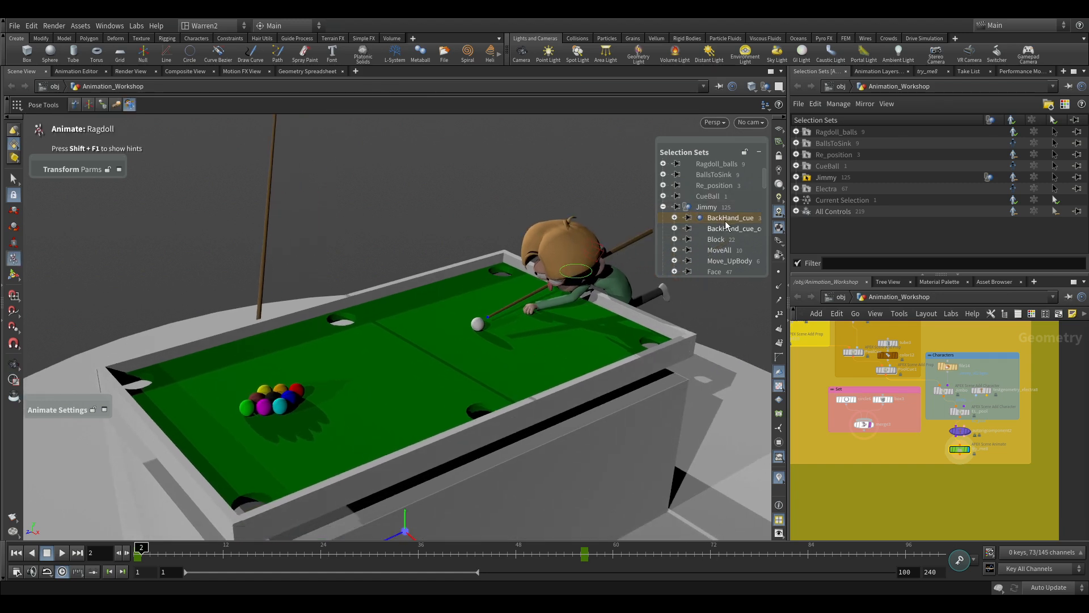
pyautogui.moveTo(733, 163)
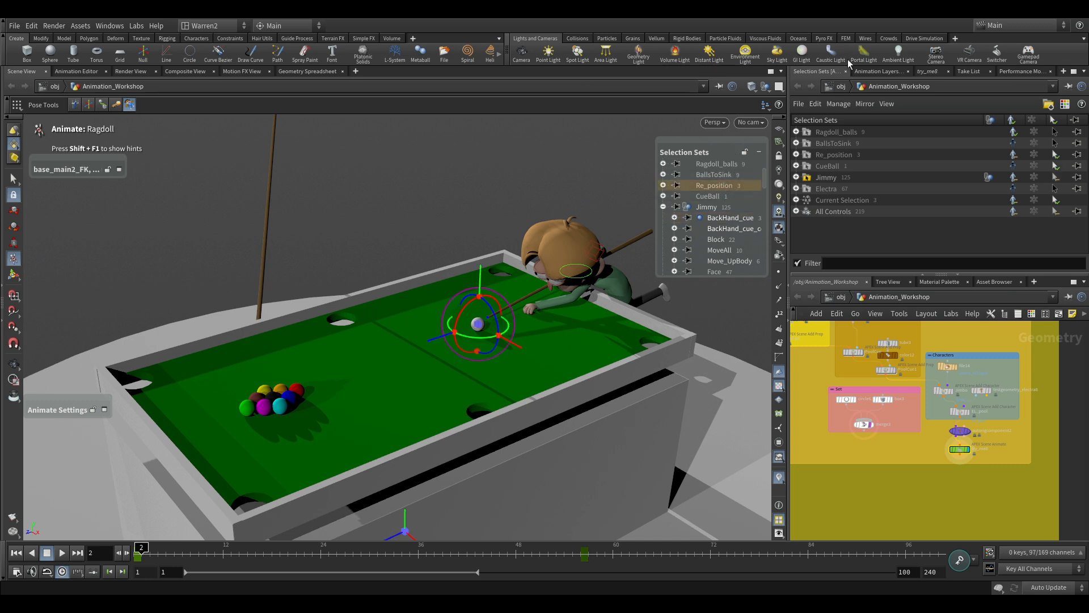
# Show the animation layers list again and scrub through the scatter, rewinding to the racked balls.
pyautogui.click(879, 70)
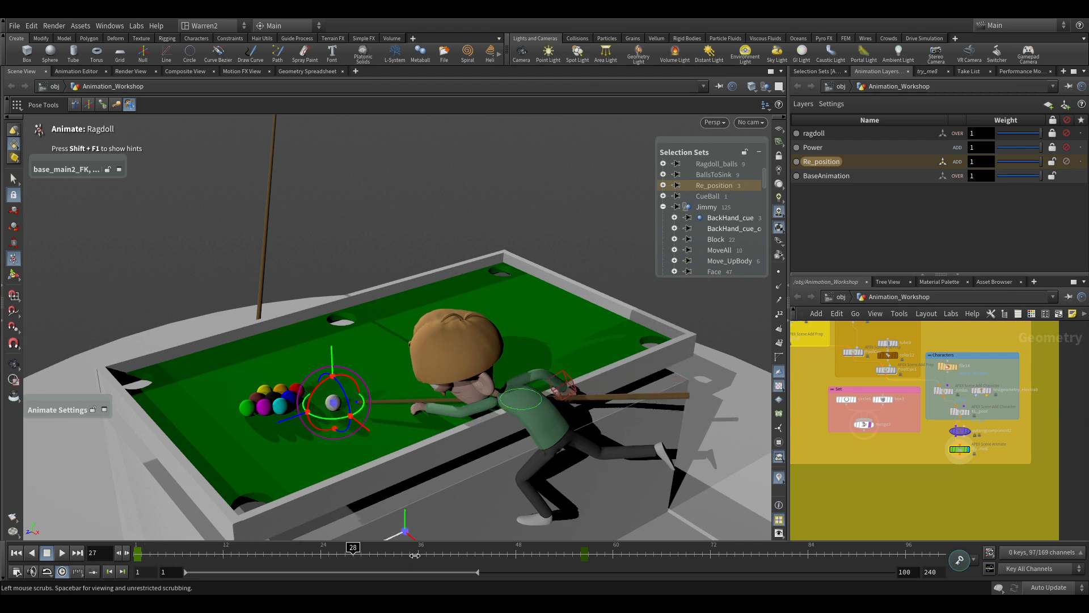
pyautogui.moveTo(353, 547); pyautogui.dragTo(685, 547)
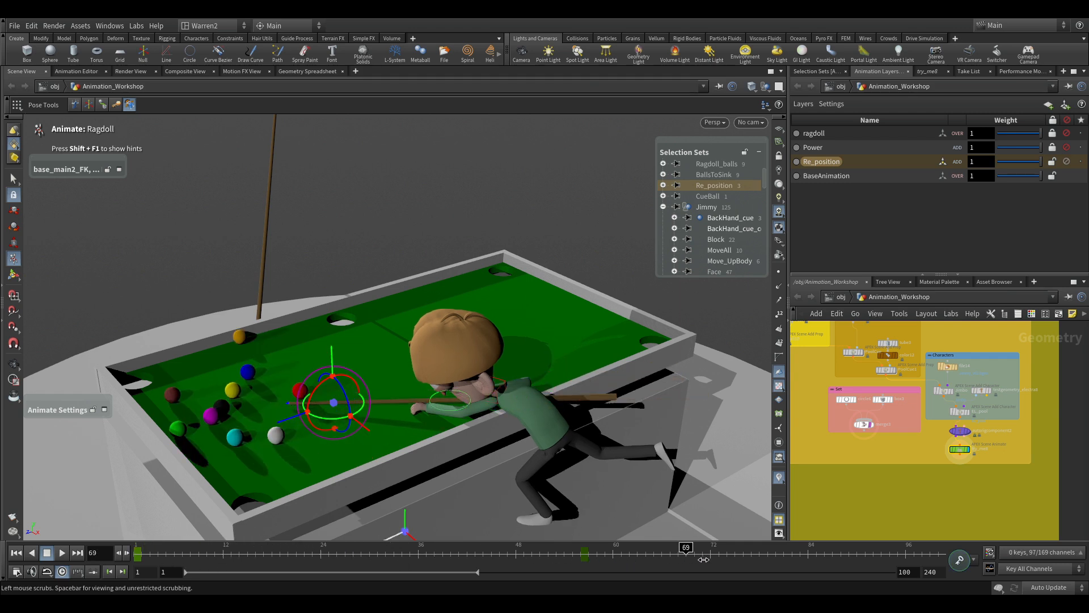
pyautogui.moveTo(685, 547); pyautogui.dragTo(540, 547)
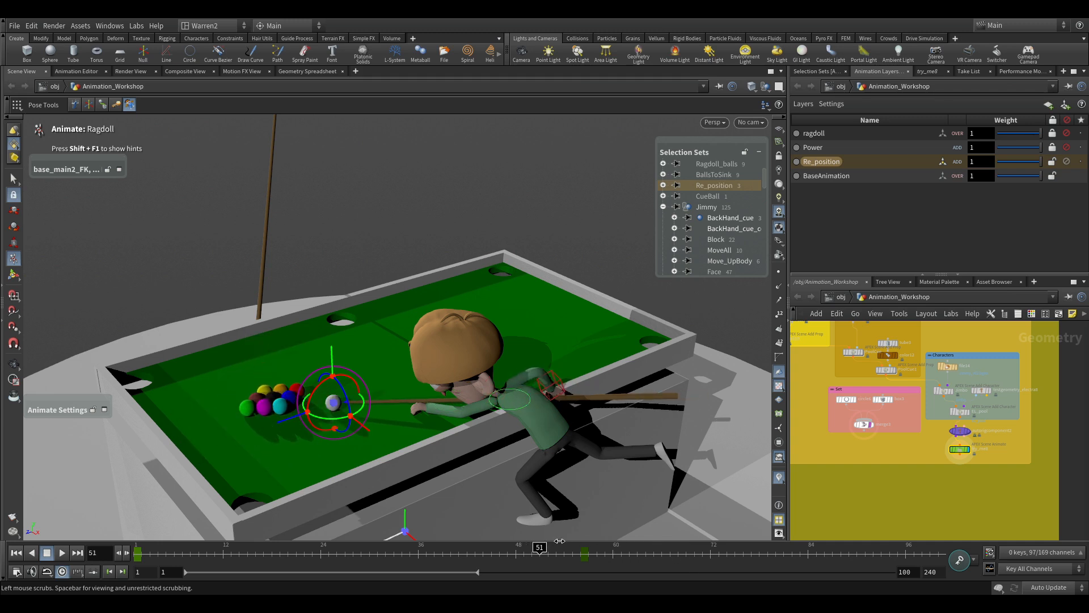
pyautogui.moveTo(540, 546); pyautogui.dragTo(636, 546)
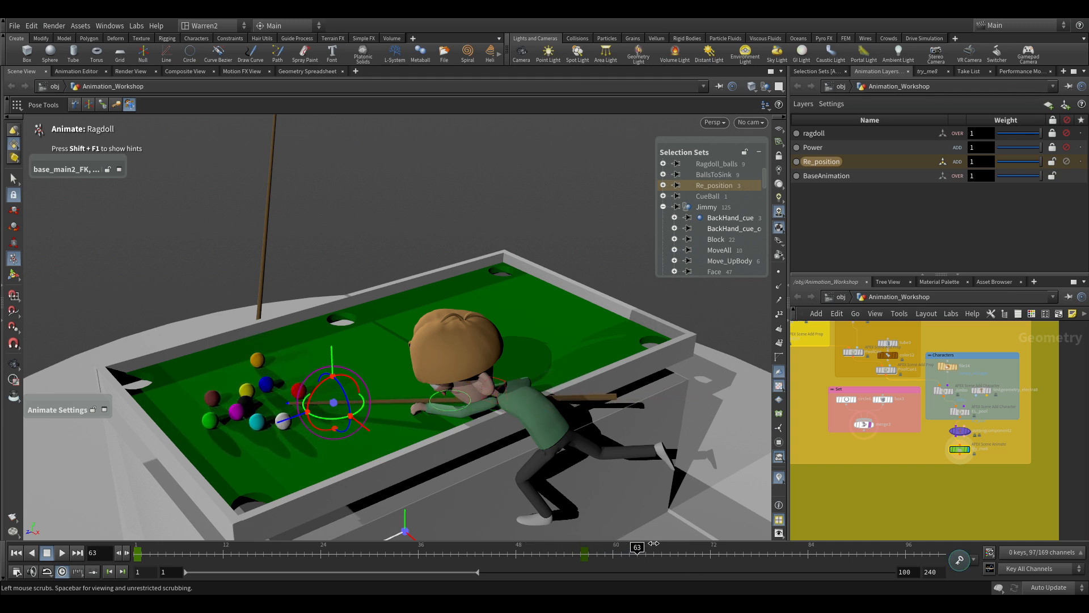
pyautogui.moveTo(514, 459)
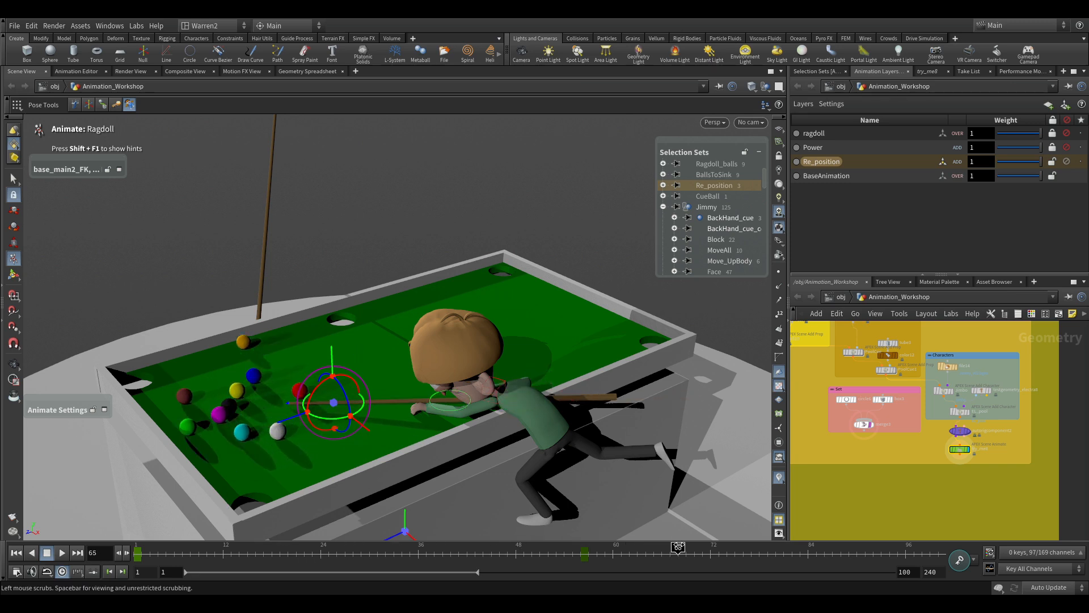
pyautogui.moveTo(678, 547); pyautogui.dragTo(451, 547)
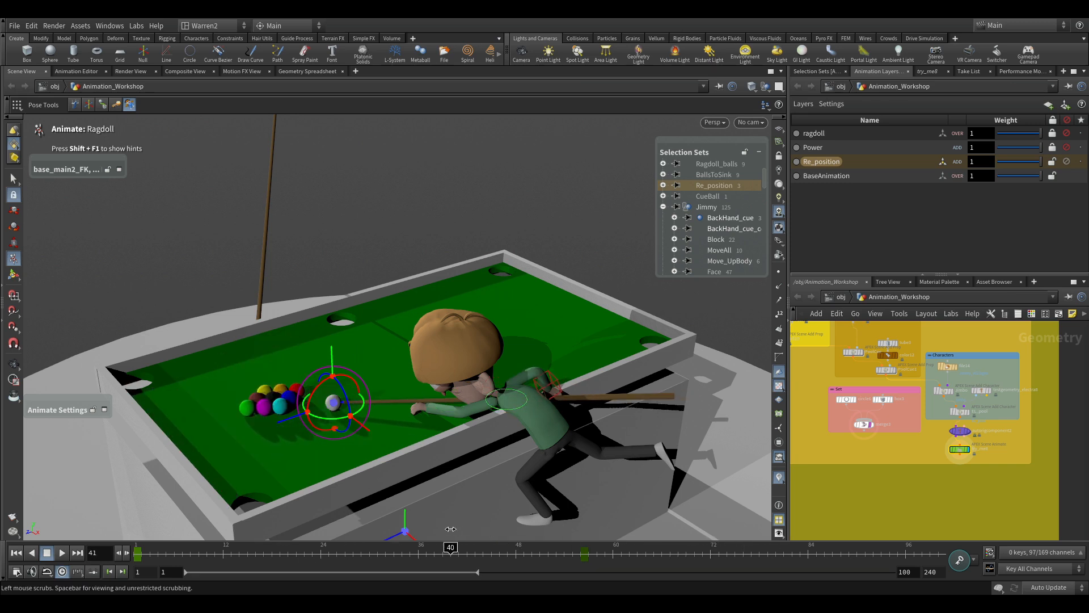
pyautogui.moveTo(450, 545); pyautogui.dragTo(442, 546)
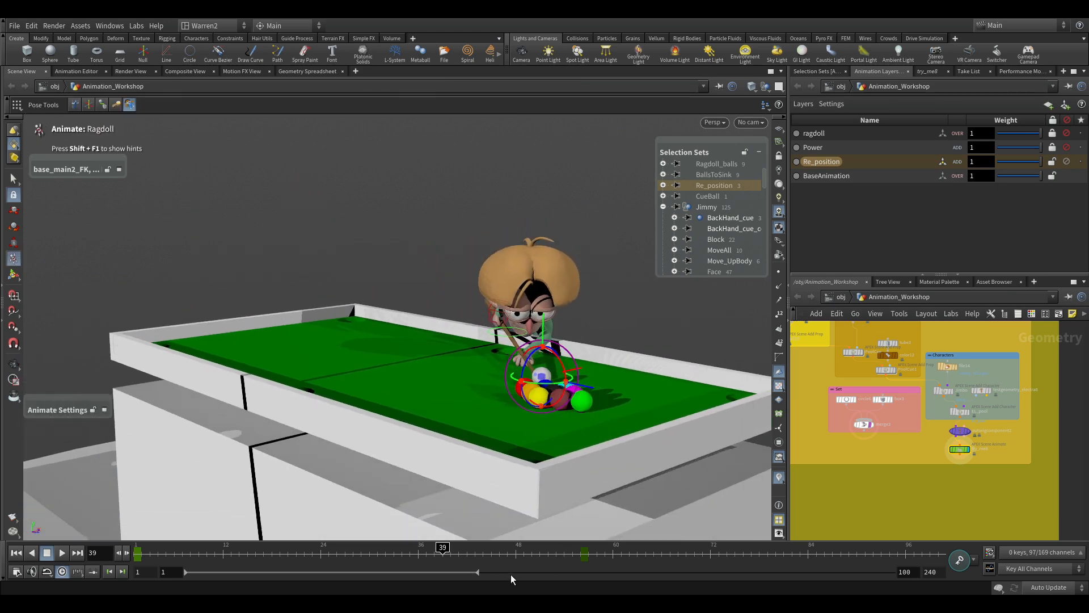
pyautogui.moveTo(443, 547); pyautogui.dragTo(508, 547)
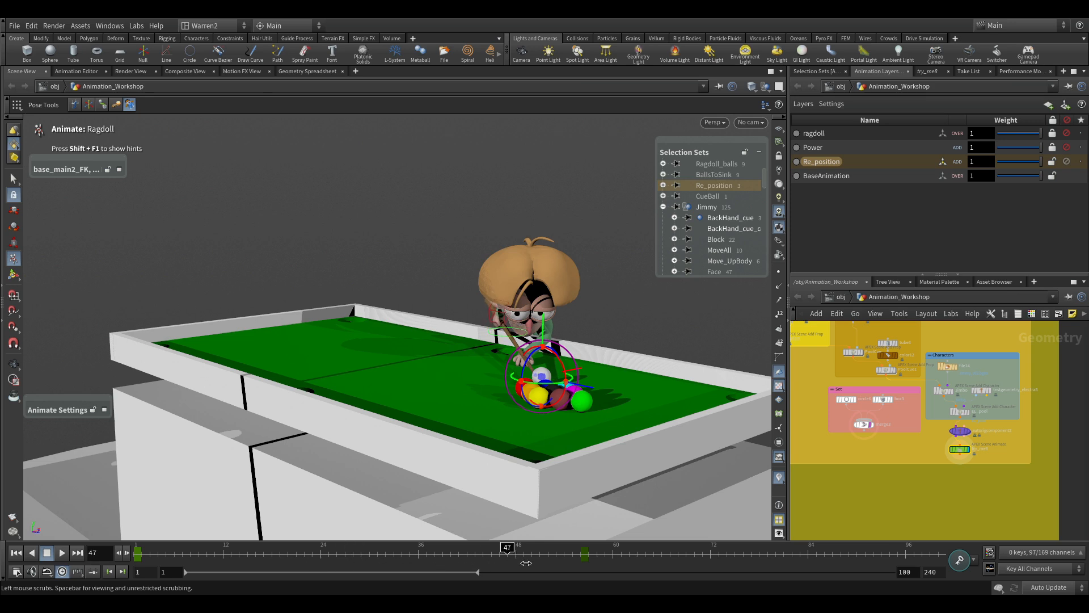
pyautogui.moveTo(507, 552); pyautogui.dragTo(685, 553)
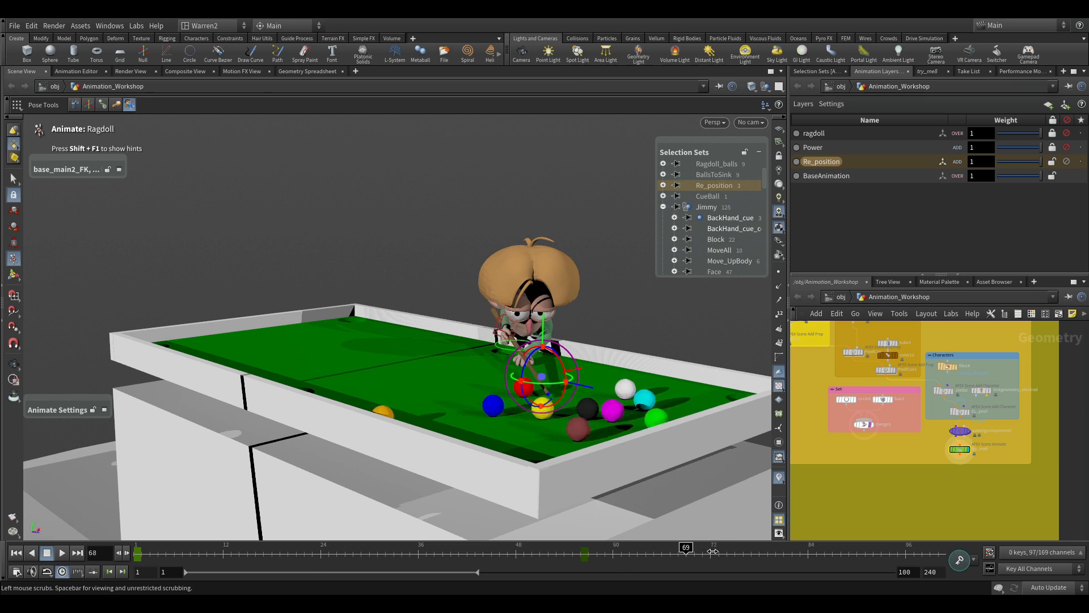
pyautogui.moveTo(685, 547); pyautogui.dragTo(711, 547)
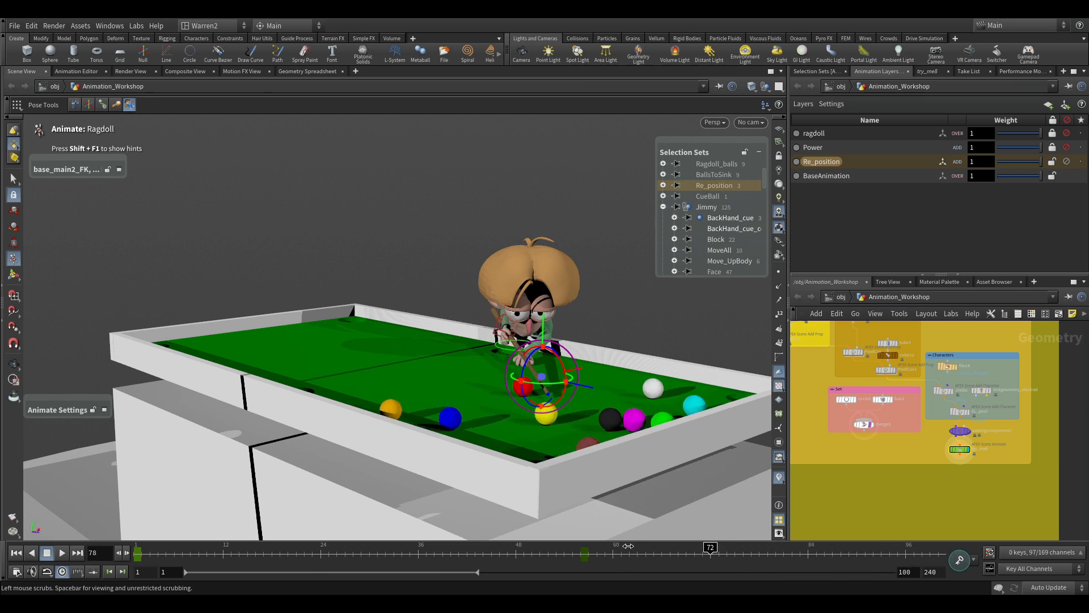
pyautogui.moveTo(711, 547); pyautogui.dragTo(499, 547)
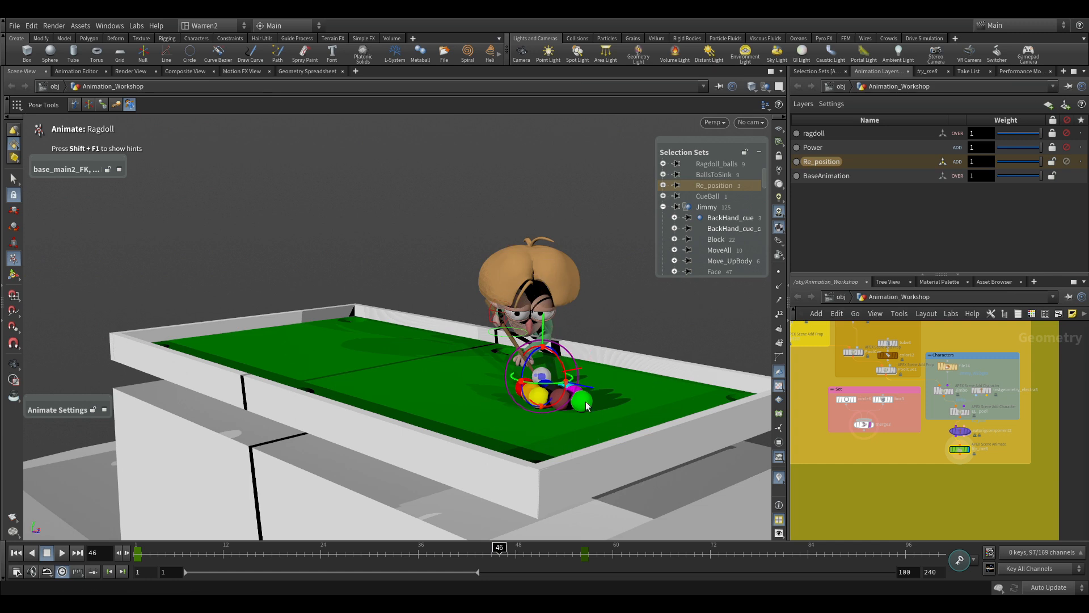
pyautogui.moveTo(499, 552); pyautogui.dragTo(645, 553)
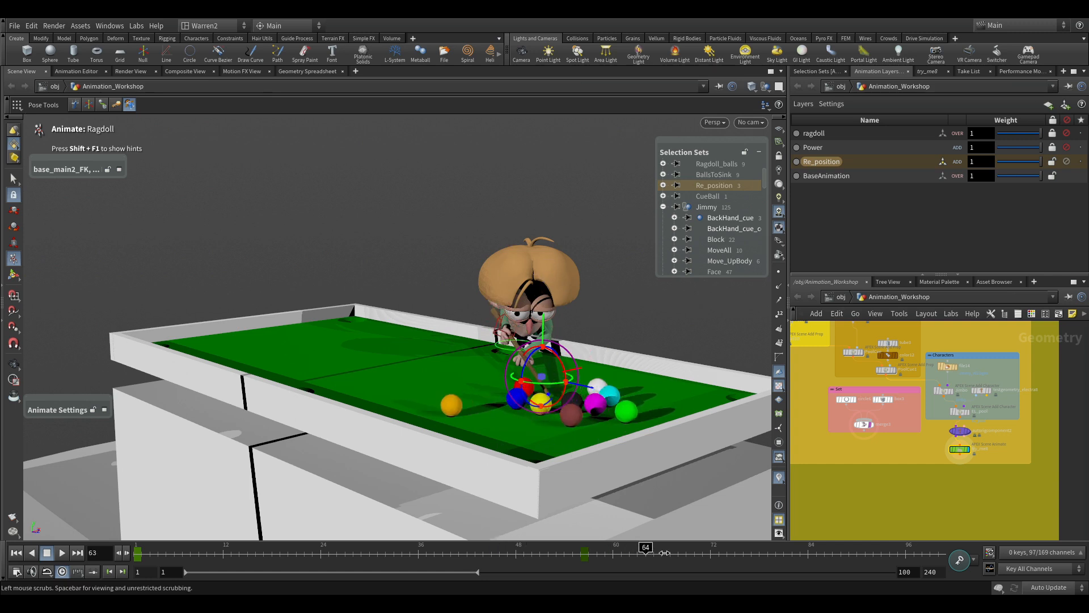
pyautogui.moveTo(645, 552); pyautogui.dragTo(523, 553)
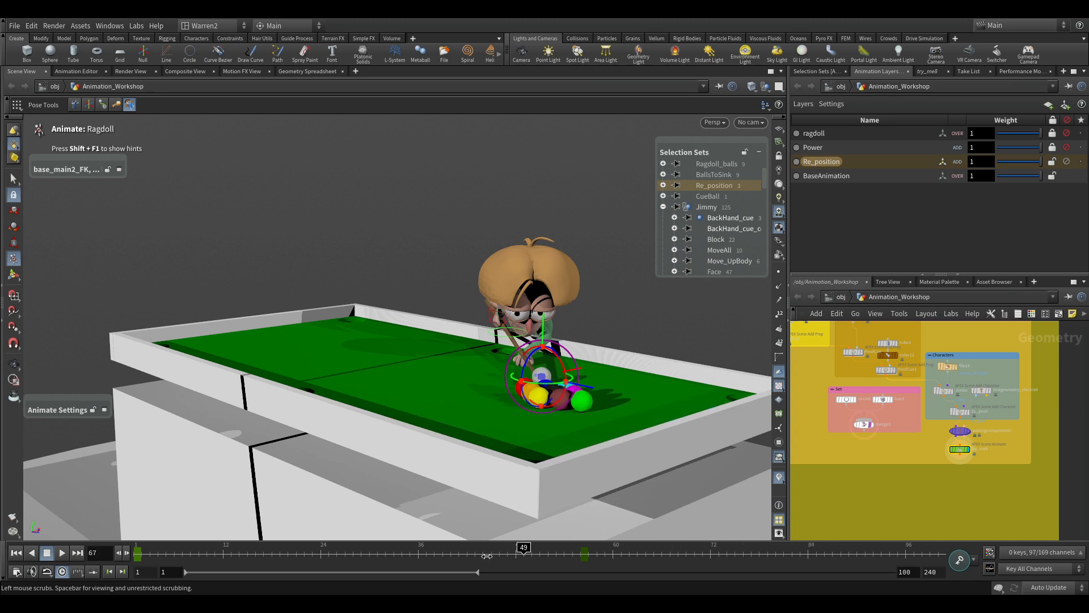